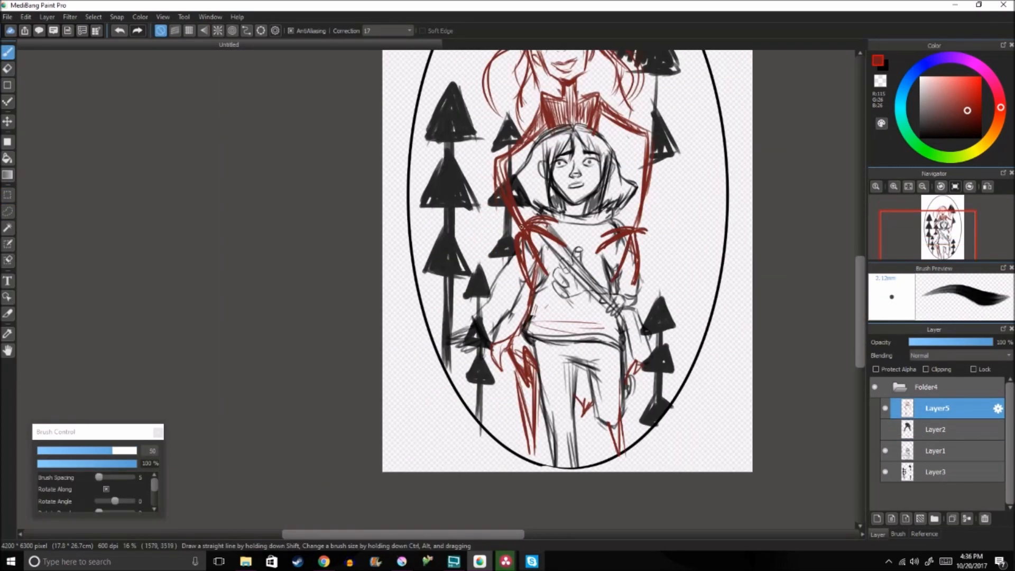
# Ink clean dark line art of Coraline's face, hair and raincoat over the faded red sketch
pyautogui.scroll(-3)
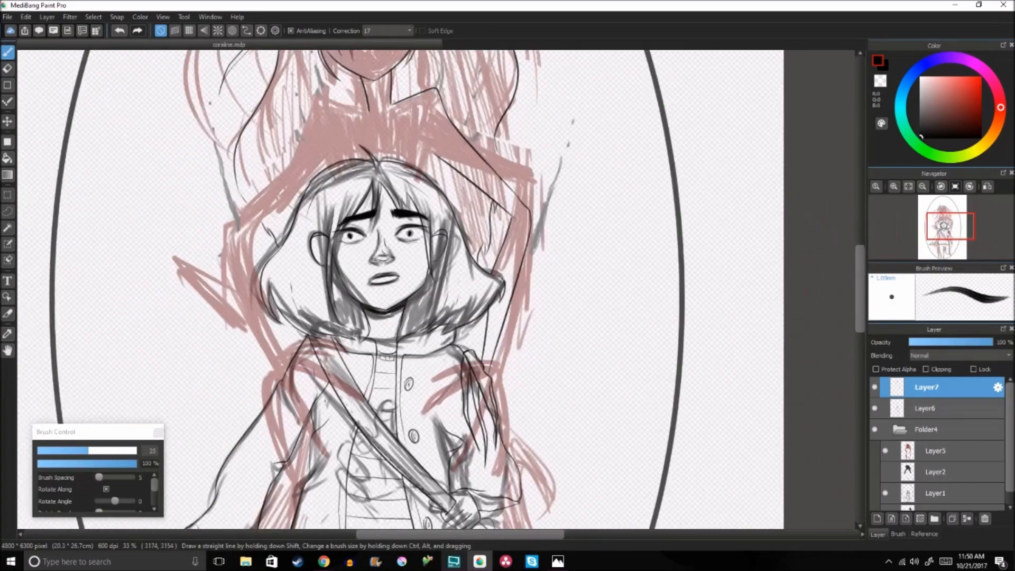
# Flat-fill the raincoat yellow and paint the bag strap brown on a new colour layer
pyautogui.click(23, 17)
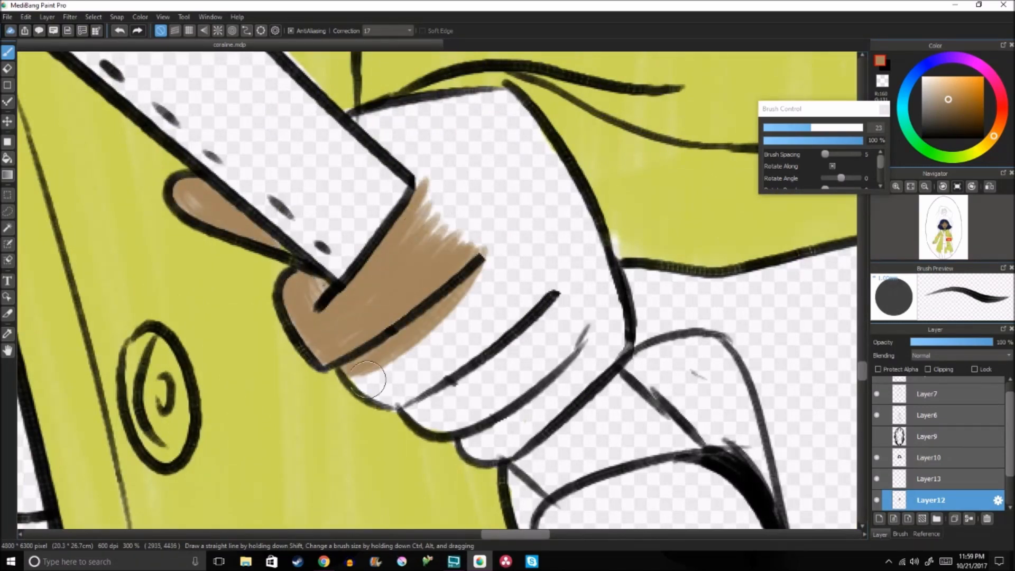
# Paint the jeans dark blue and shade the raincoat's lower hem with darker yellow
pyautogui.moveTo(369, 382); pyautogui.dragTo(442, 236)
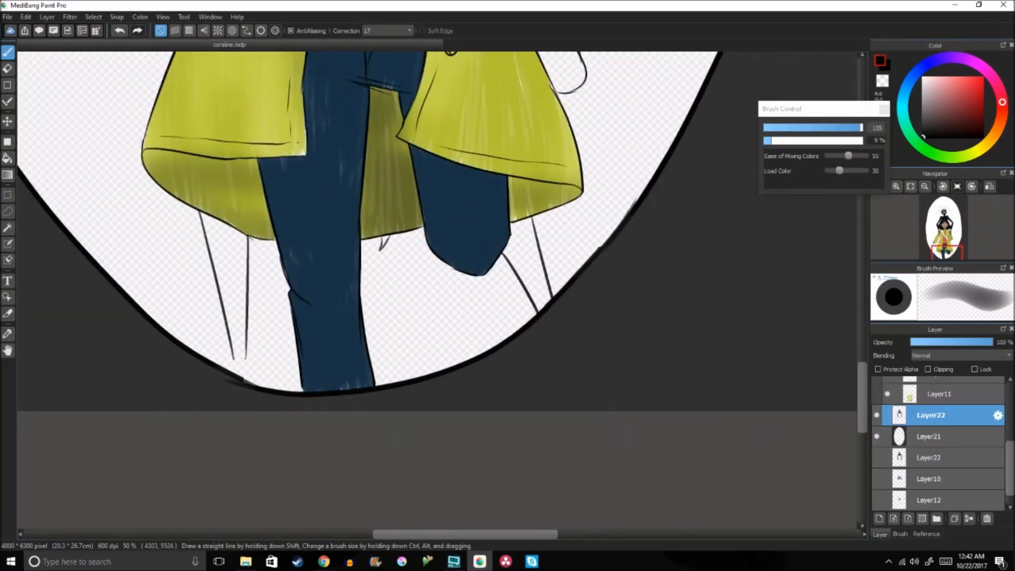
# Block in the creature as a dark blue silhouette behind Coraline, leaving teeth and eyes white
pyautogui.moveTo(227, 259); pyautogui.dragTo(531, 292)
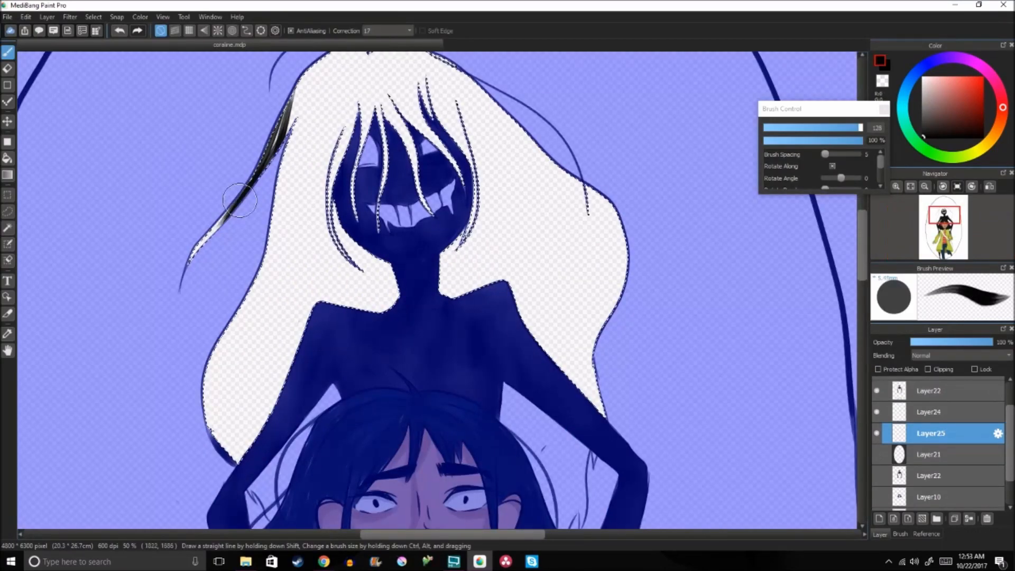
# Shade the creature smoky black with pale hair highlights and streak purple strokes across the background
pyautogui.moveTo(252, 200); pyautogui.dragTo(291, 485)
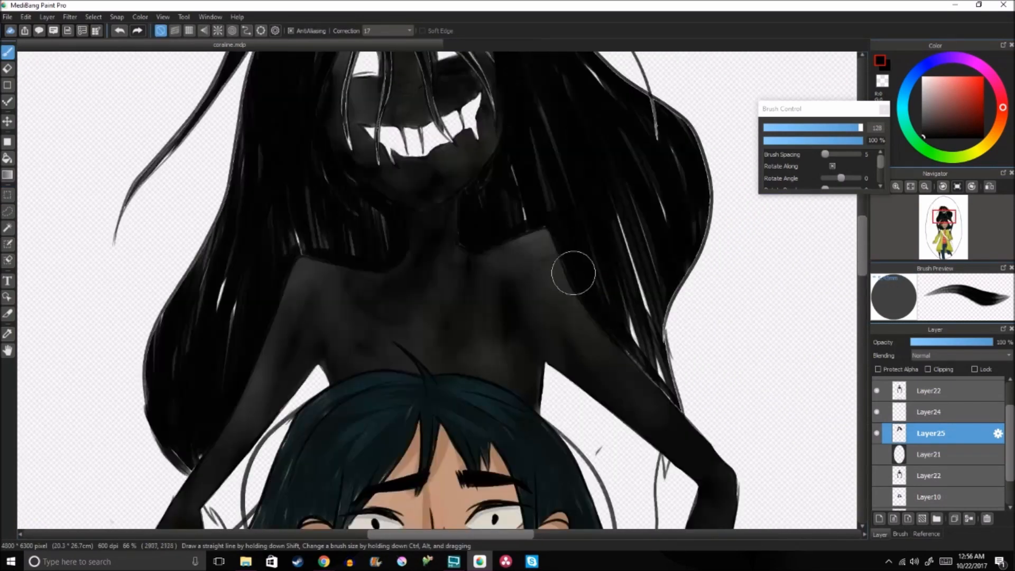
pyautogui.scroll(-3)
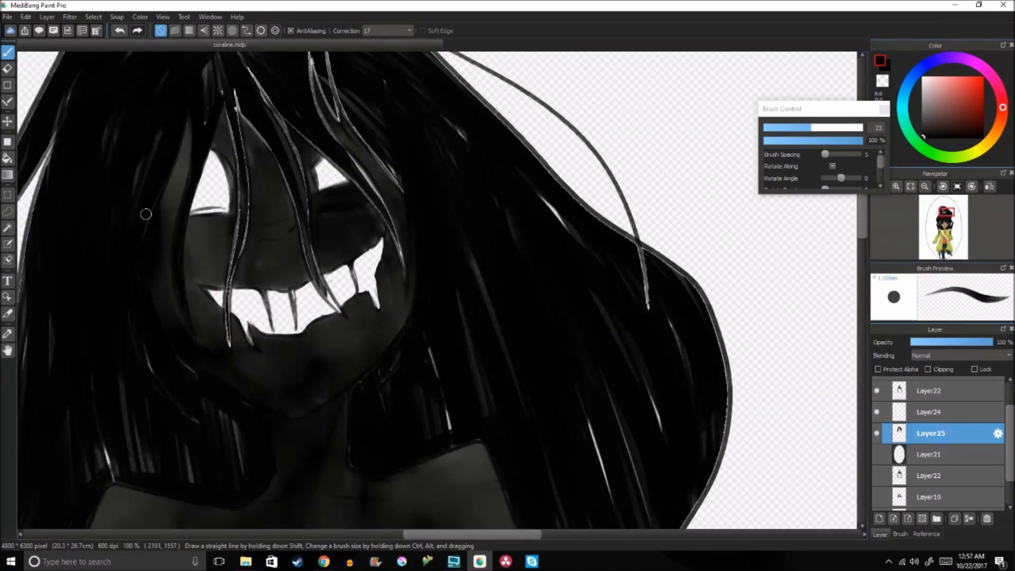
pyautogui.moveTo(146, 213); pyautogui.dragTo(213, 293)
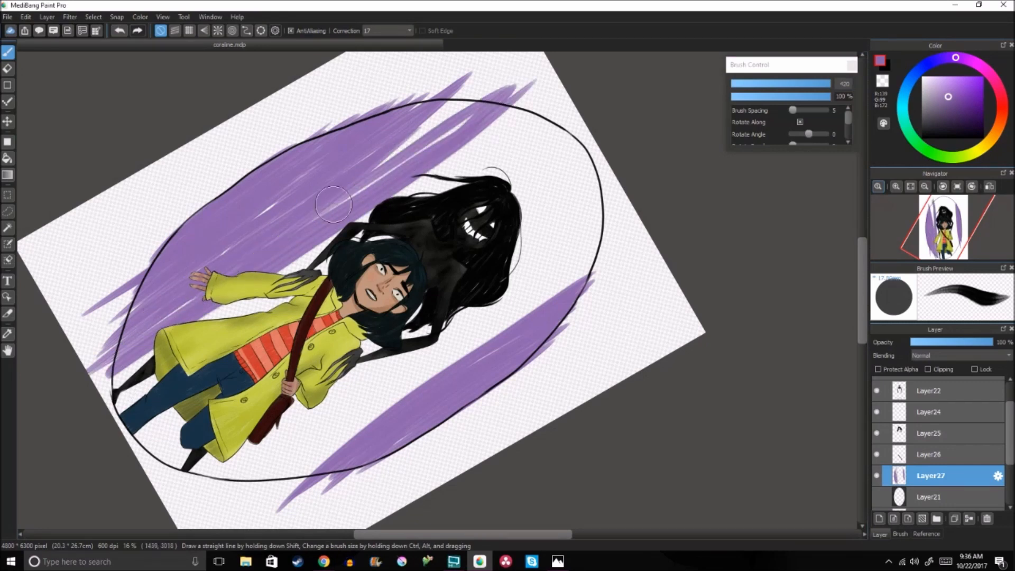
# Paint dark twisted tree trunks rising across the purple background inside the oval
pyautogui.moveTo(333, 204); pyautogui.dragTo(200, 414)
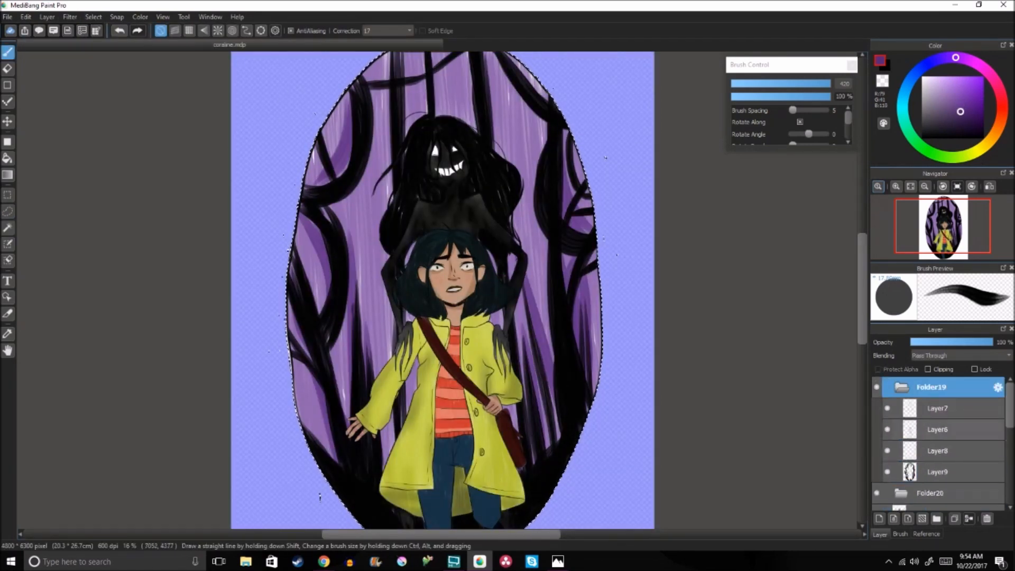
# Fill the outer area blue with black swirls and paint red flowers with leaves beside Coraline
pyautogui.click(938, 471)
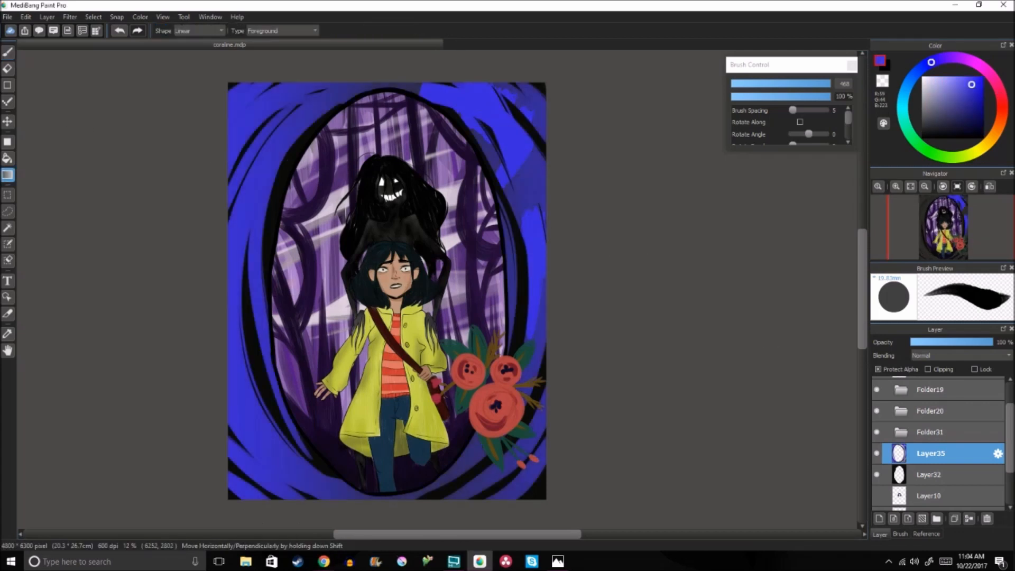
pyautogui.click(6, 53)
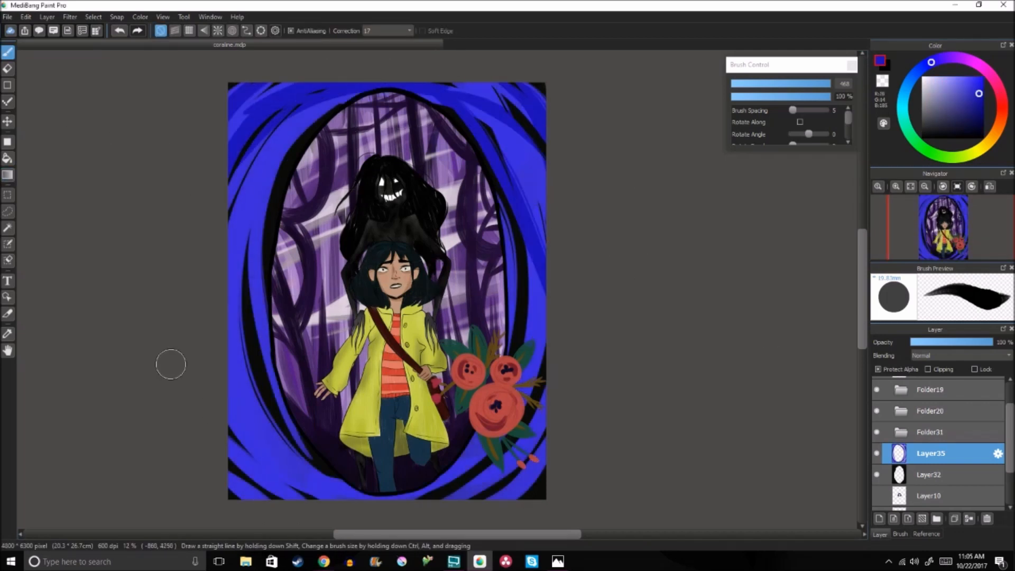